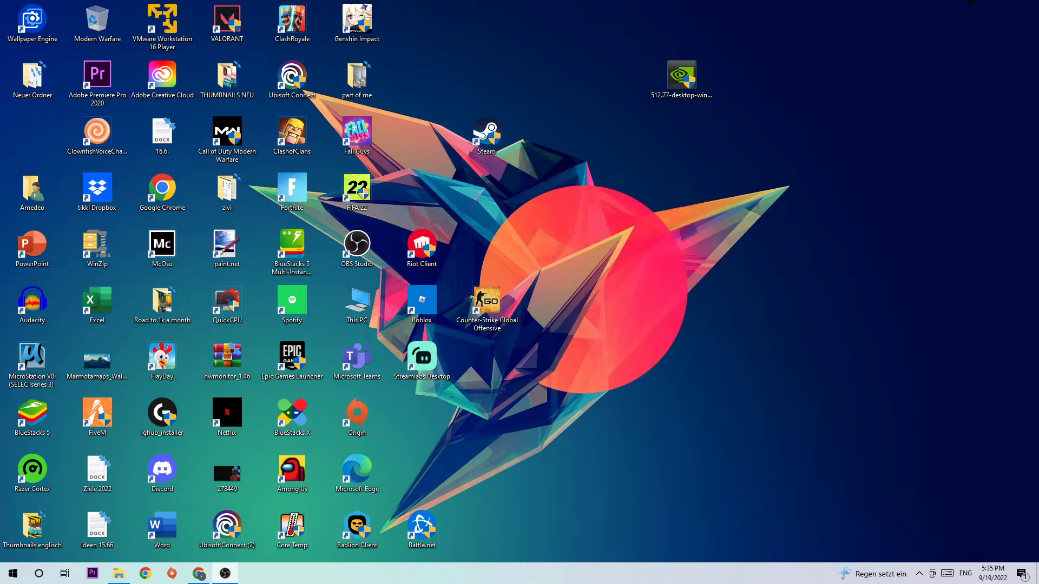
Step: Bring up the taskbar's right-click menu to reach Task Manager
right_click(432, 573)
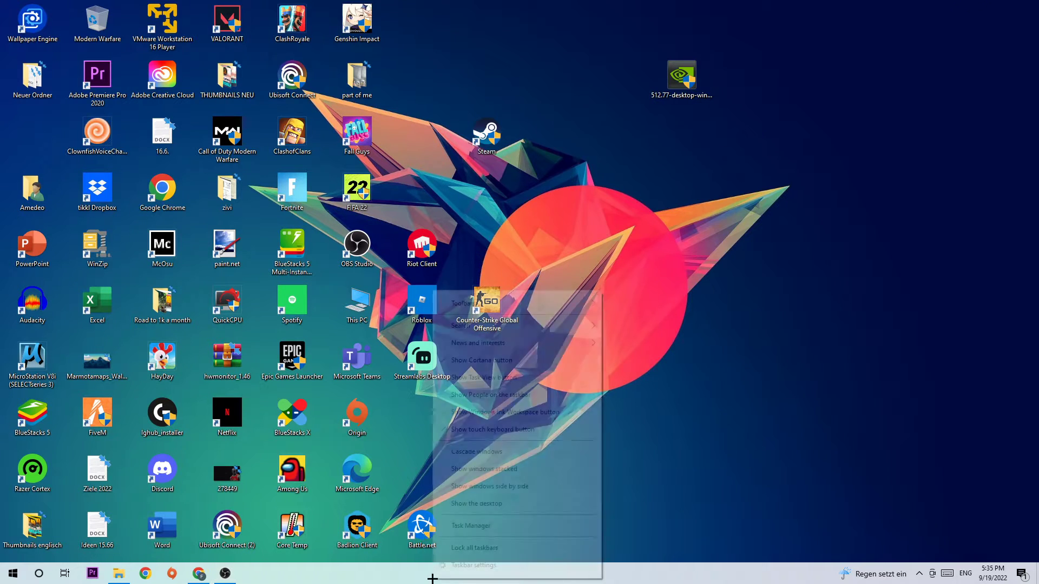
Step: Browse the Processes list in Task Manager and check the Dropbox Update process's actions
click(483, 167)
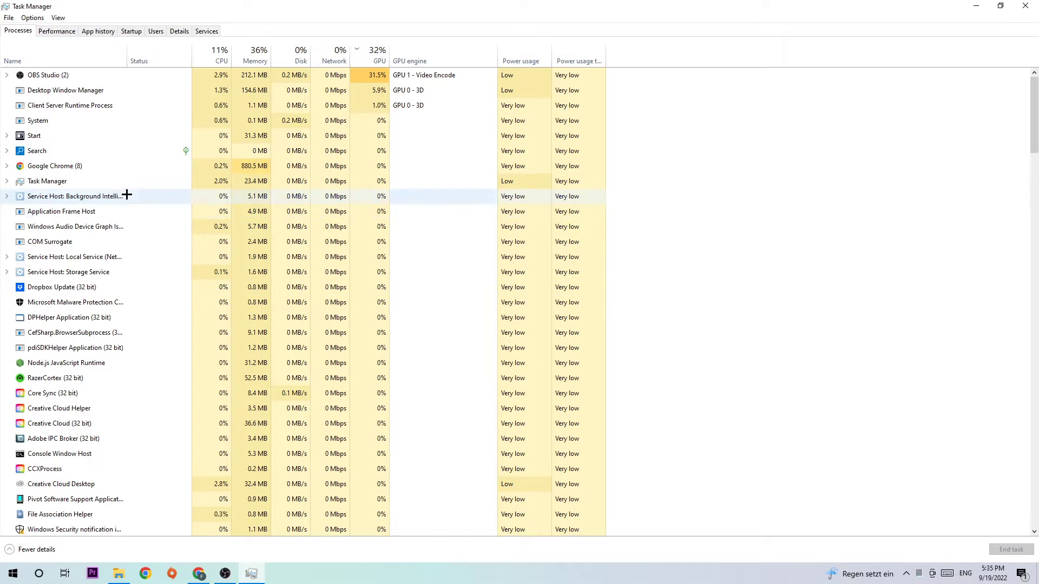
scroll(down, 3)
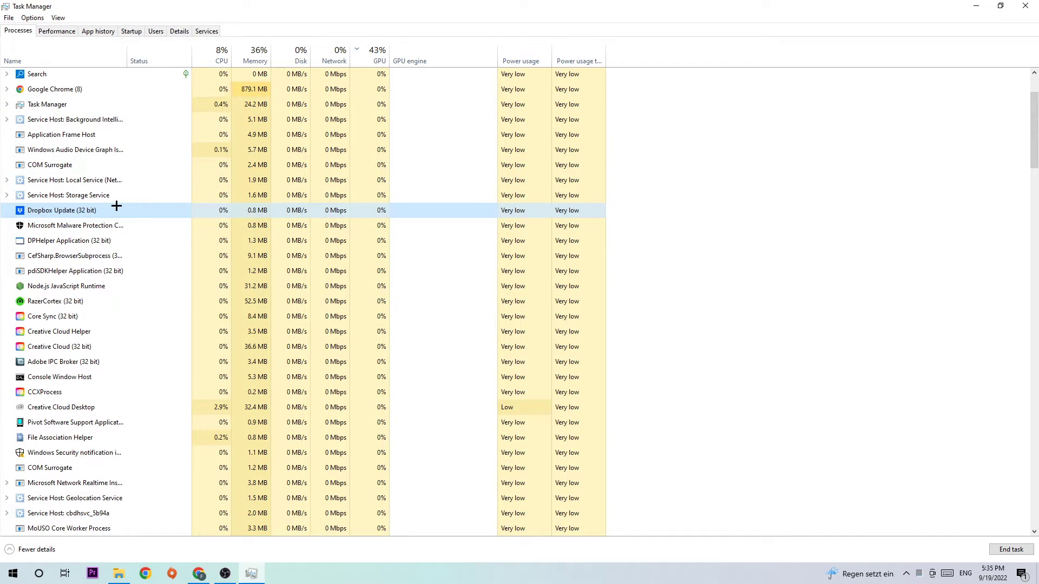
right_click(63, 209)
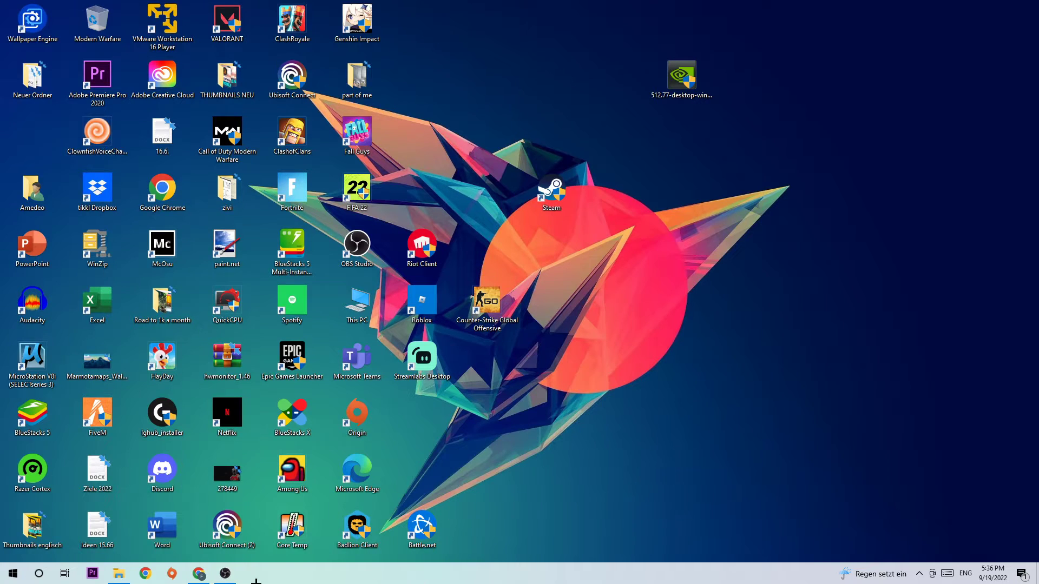
Step: Move the Steam shortcut up beside Fall Guys and bring up its shortcut menu
click(11, 573)
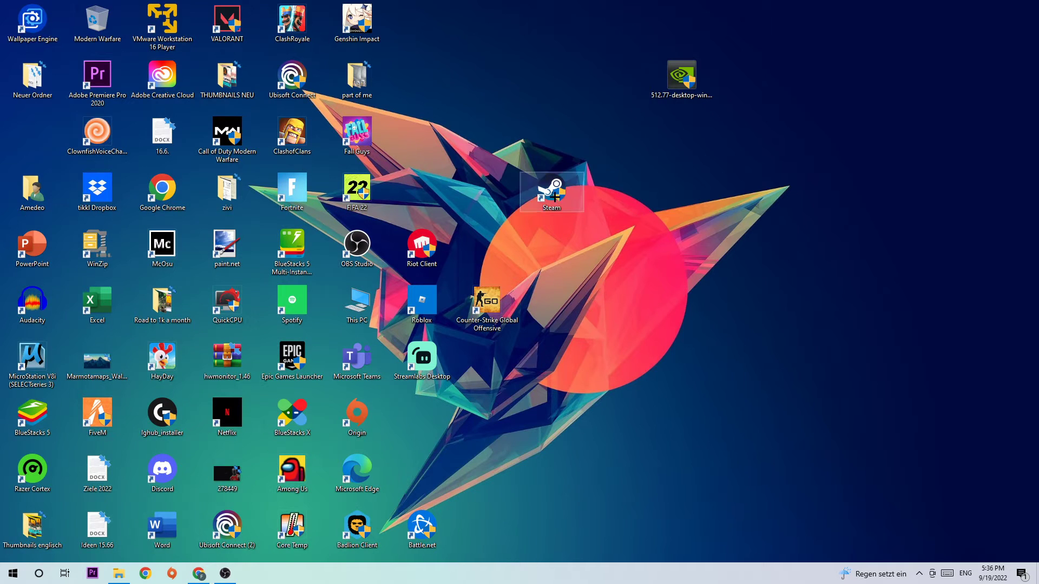
drag(549, 193, 486, 137)
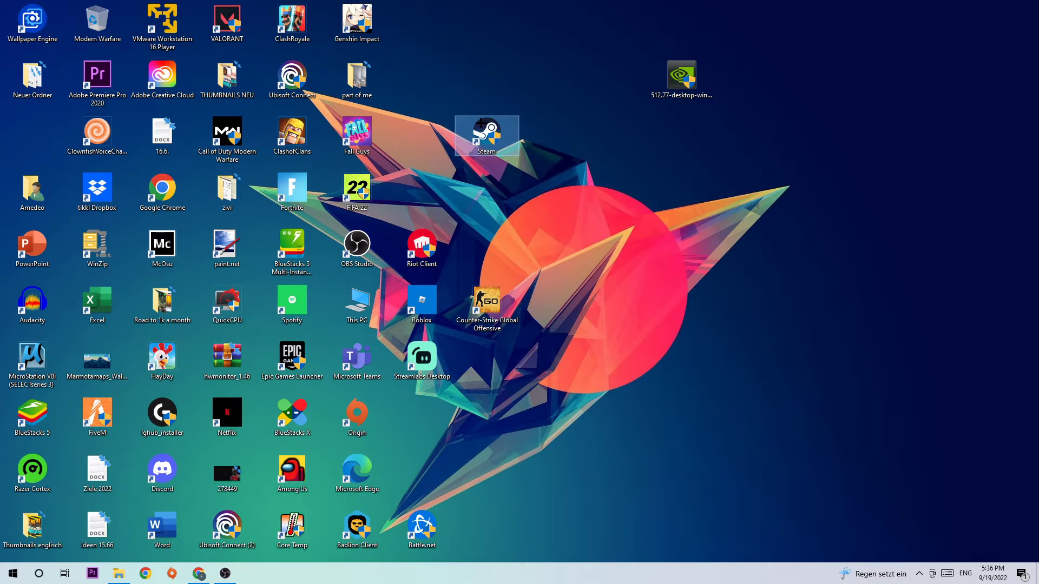
right_click(485, 135)
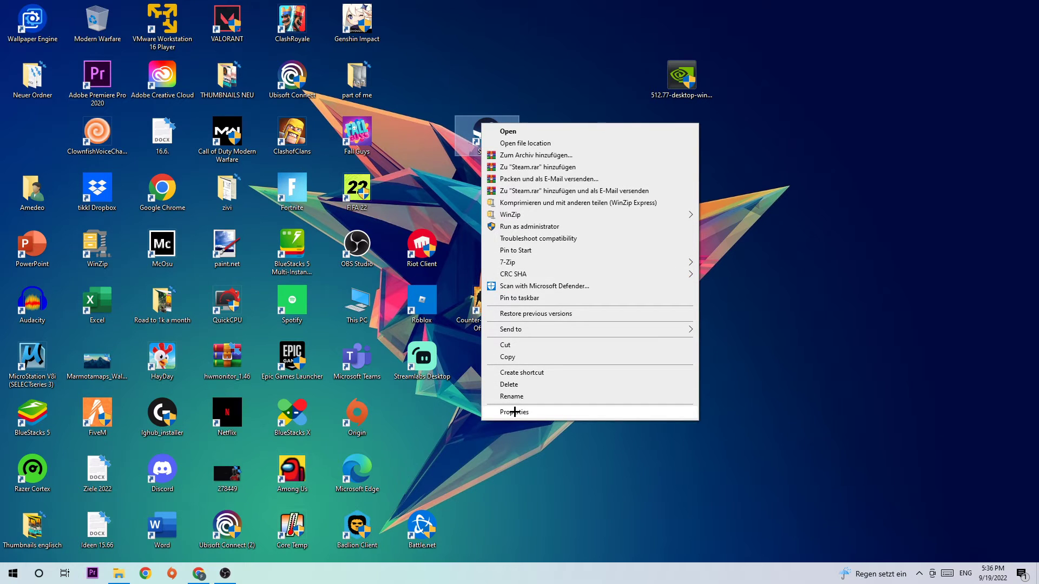
Step: Set the Steam shortcut's Compatibility to Windows 8 mode and Run as administrator, then confirm with OK
click(513, 411)
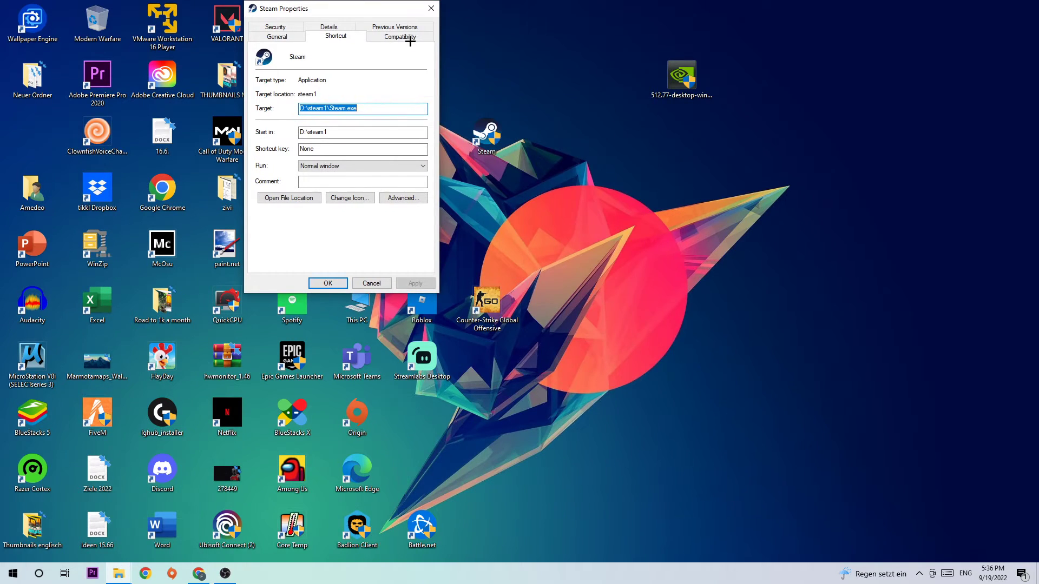
click(397, 36)
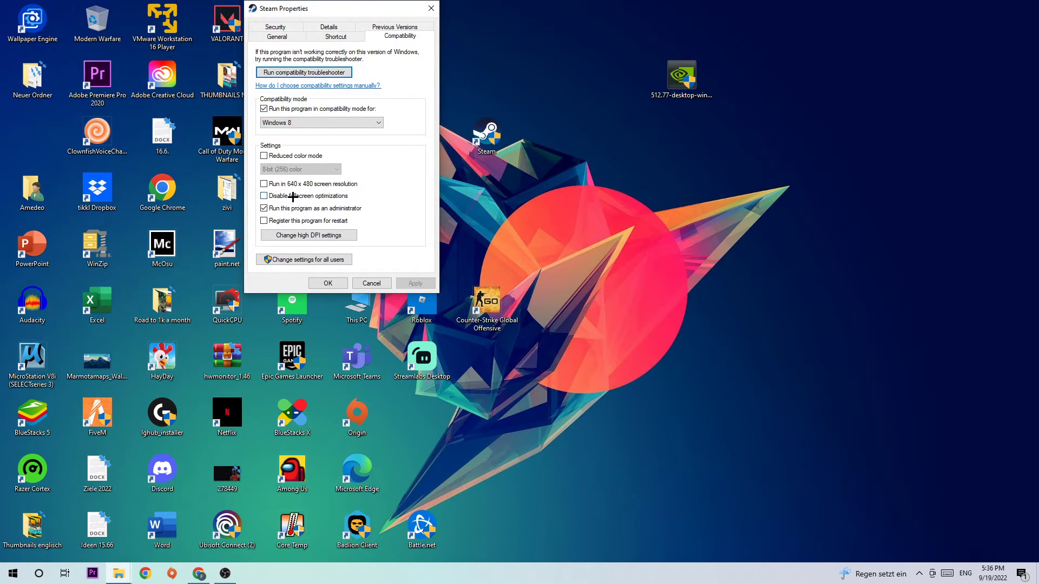
click(264, 208)
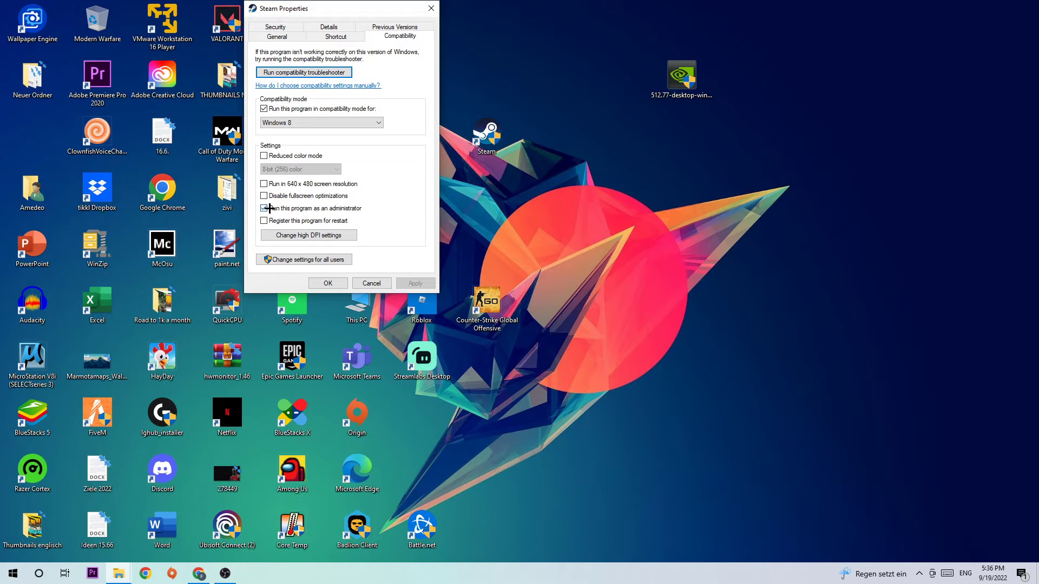
click(264, 208)
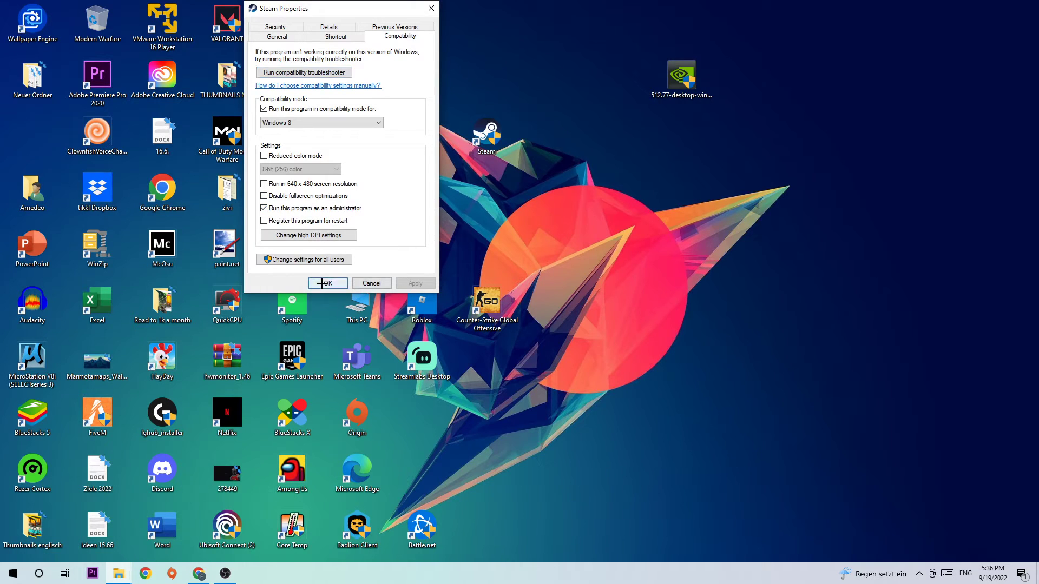
click(327, 283)
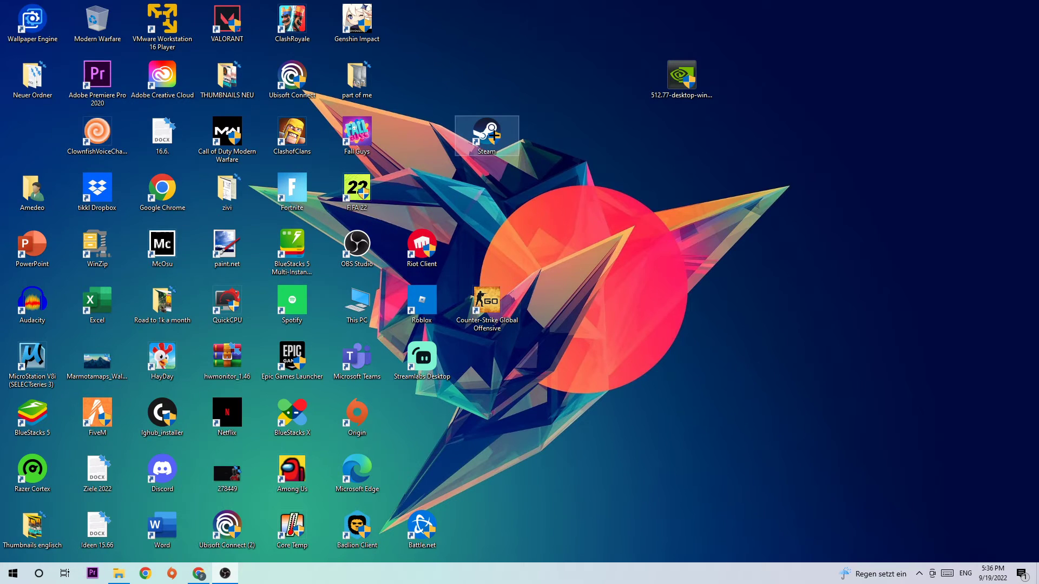
drag(487, 137, 551, 196)
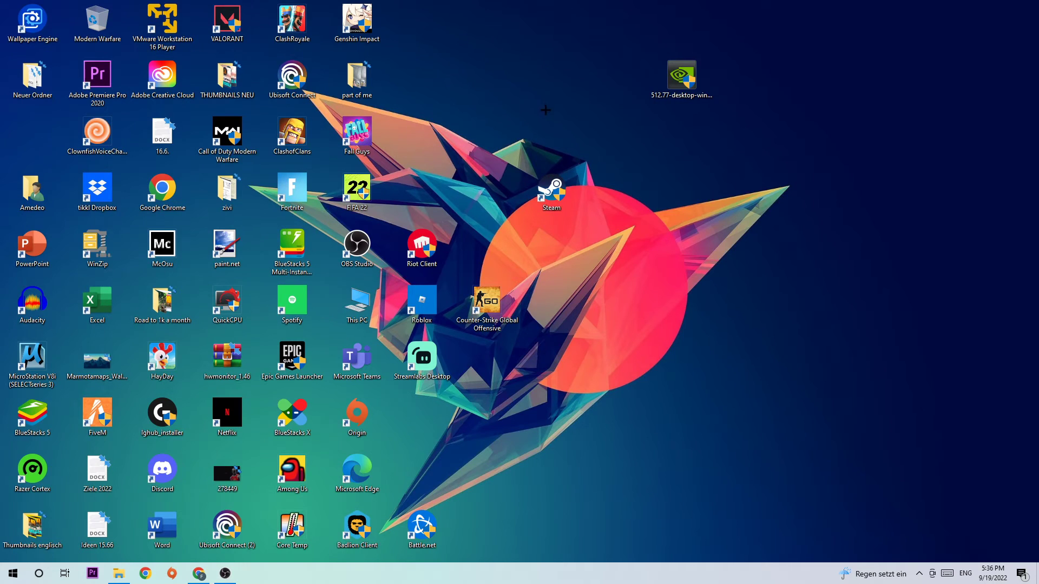
mouse_move(547, 119)
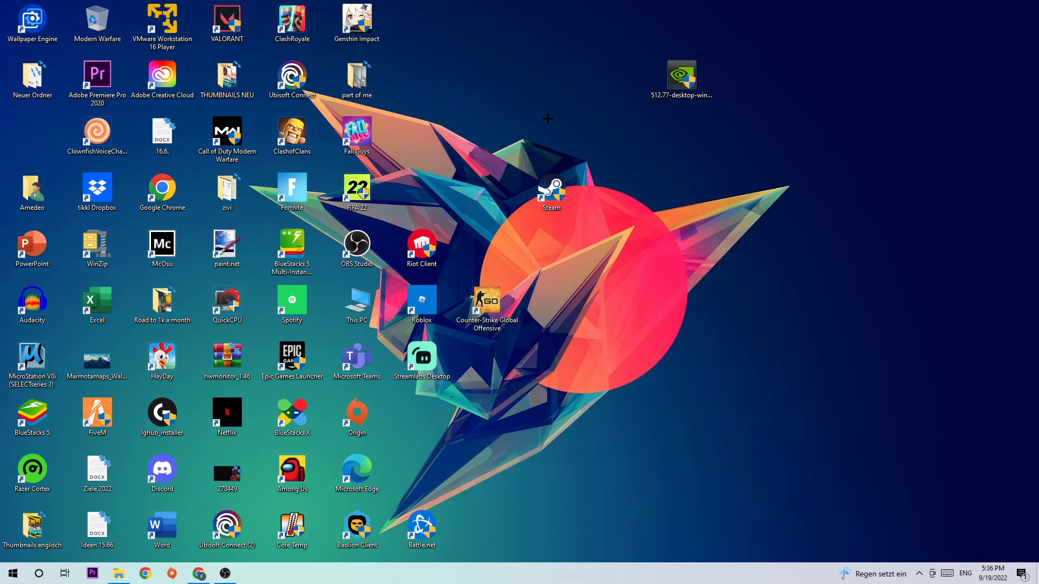